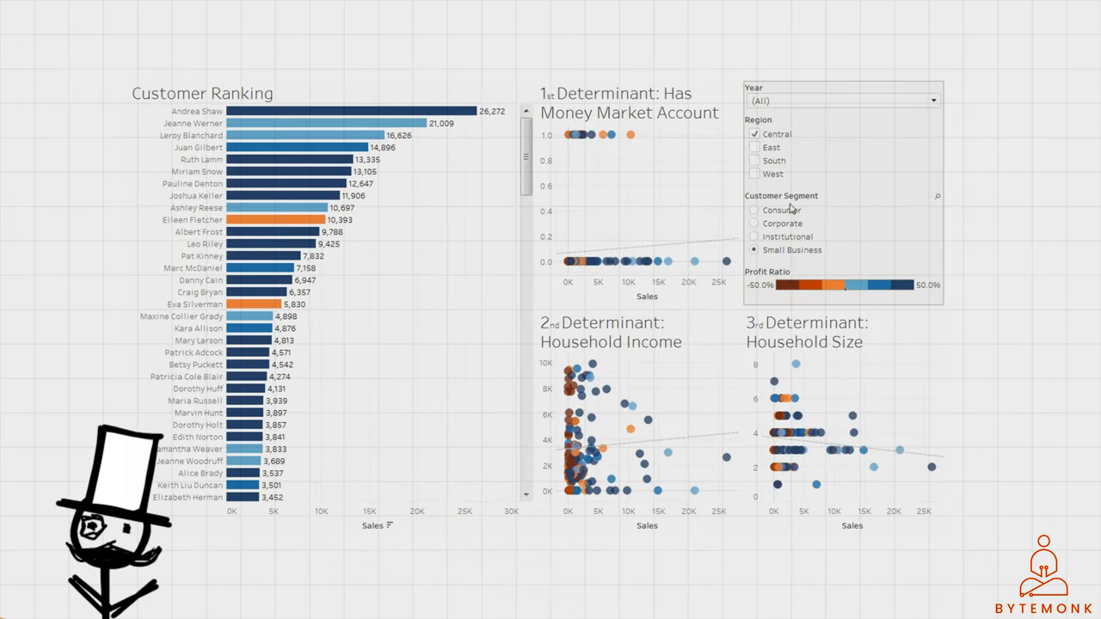
click(753, 210)
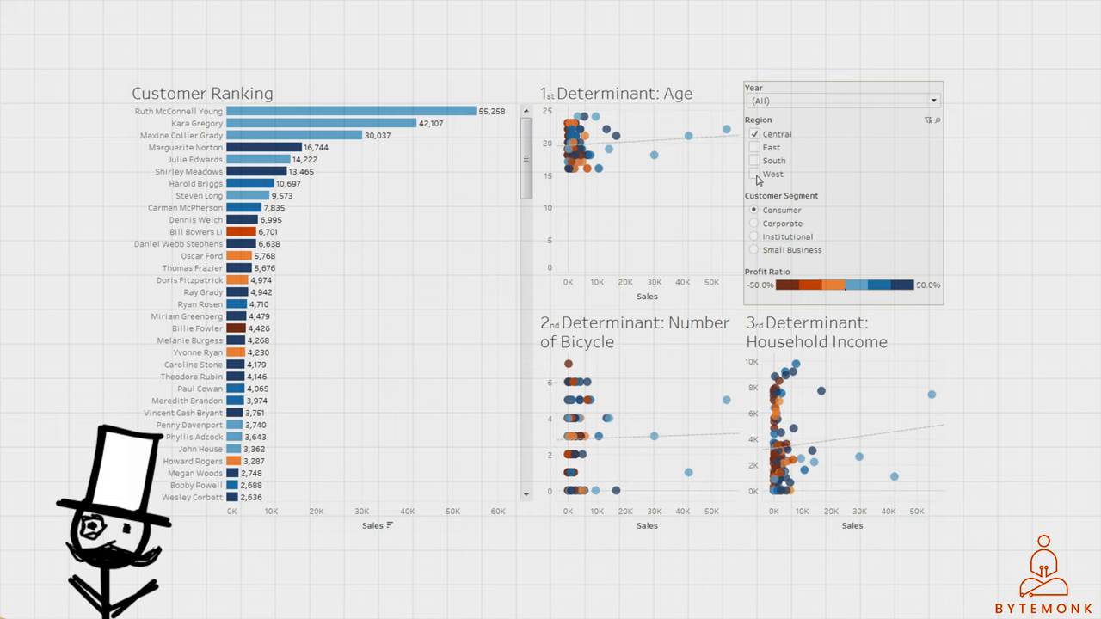
click(753, 249)
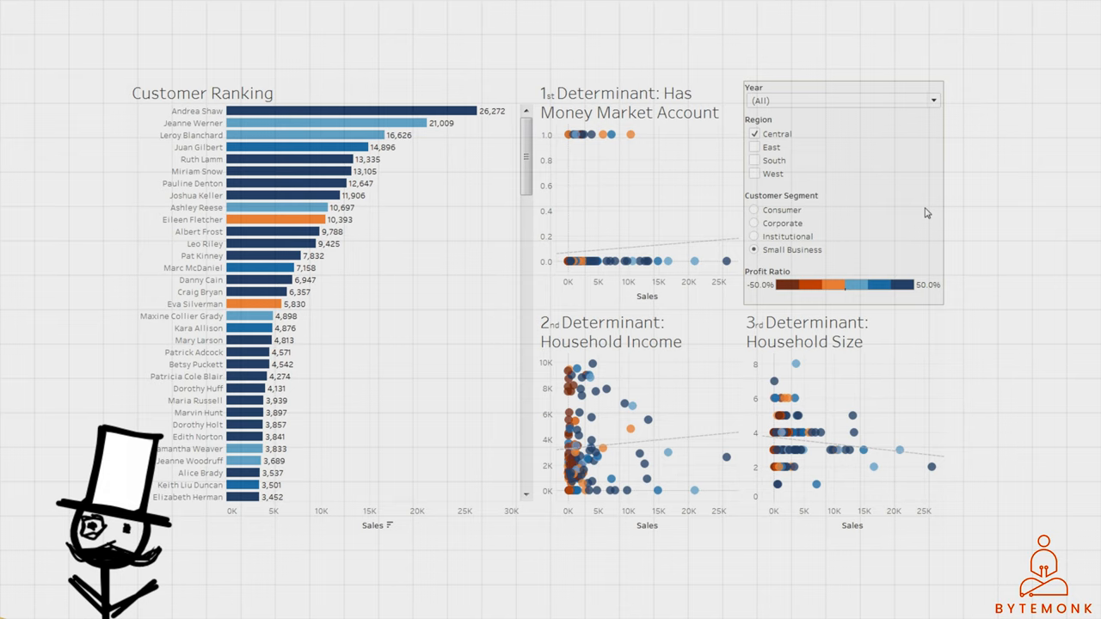